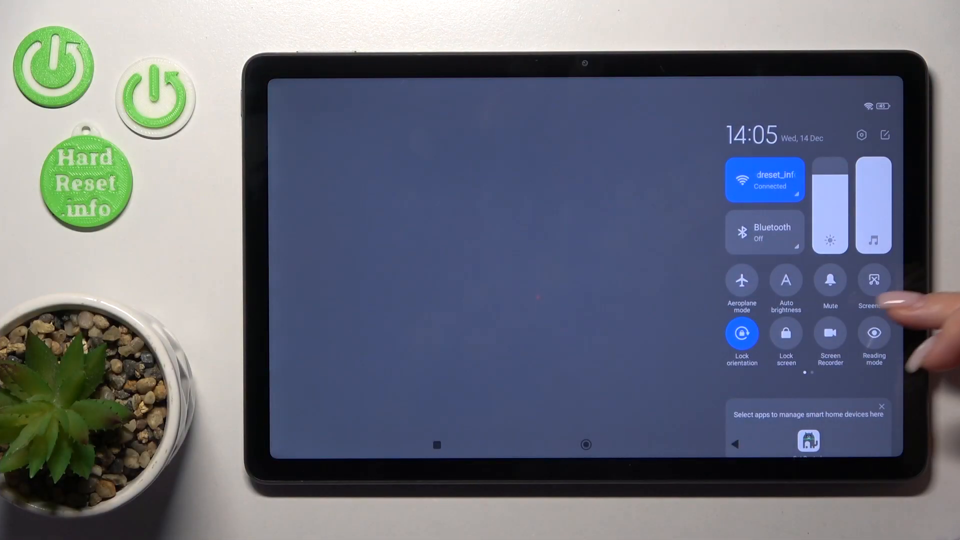
Step: Swipe the toggle grid left to the page with Dark mode, DND and Dolby Atmos
scroll("left", 3)
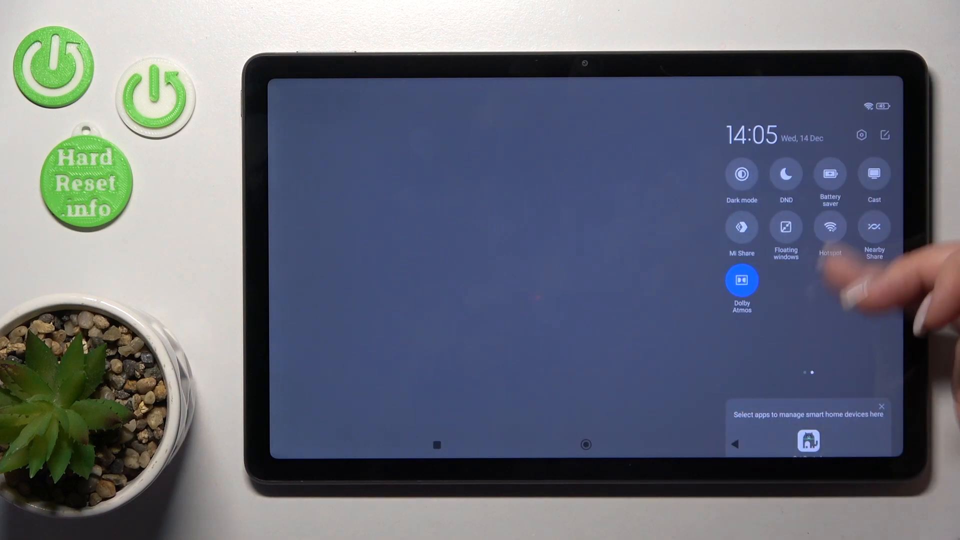
scroll("left", 3)
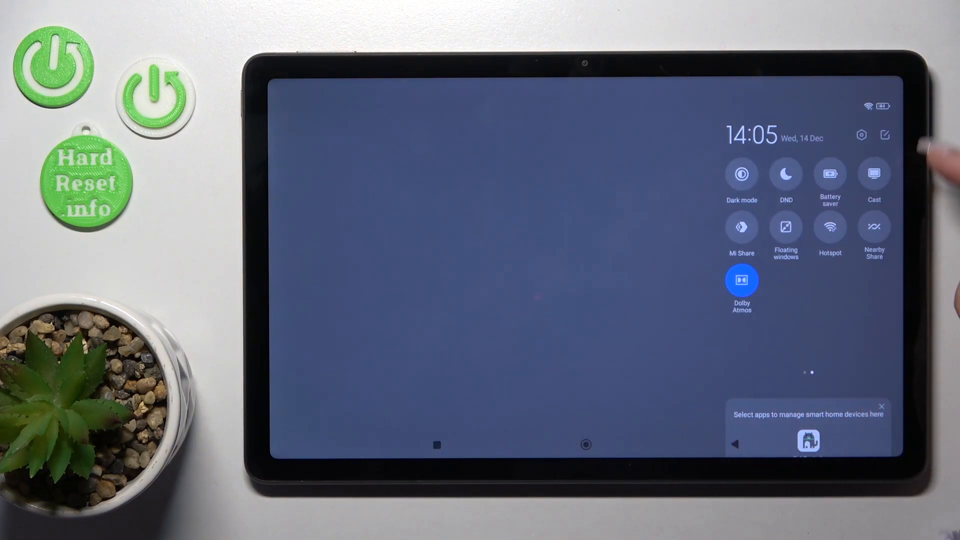
Step: Open the Added toggles editing screen with the pencil icon
left_click(884, 135)
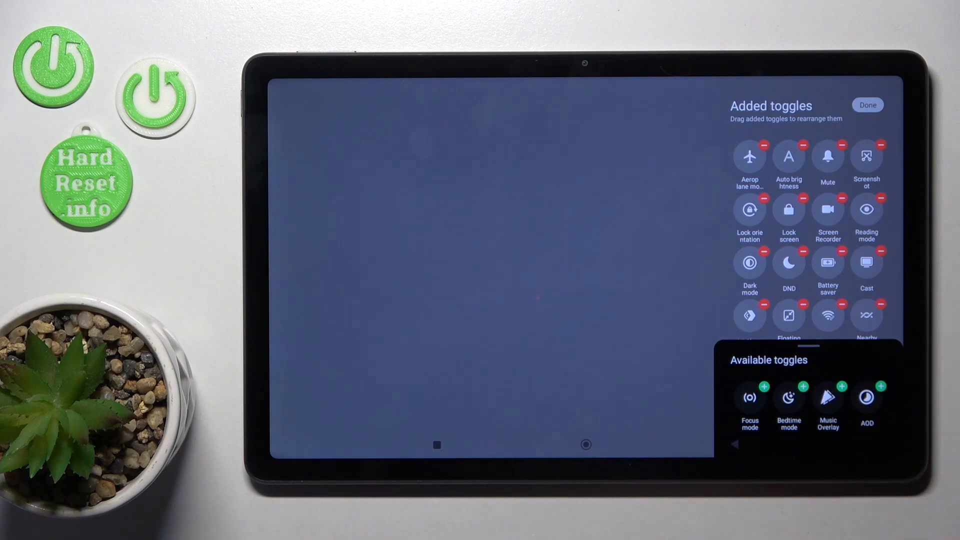
Step: Add Music Overlay and another available toggle such as AOD to the panel
left_click(828, 397)
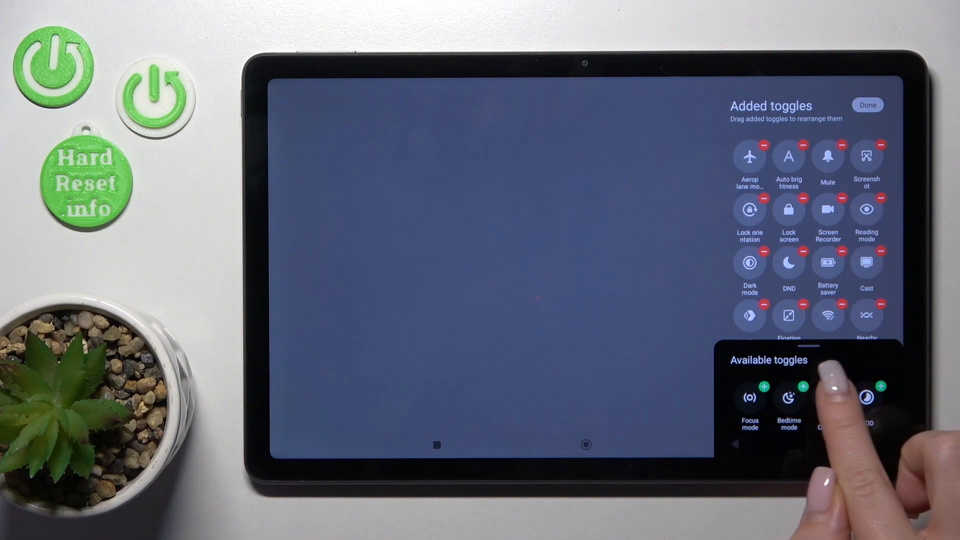
scroll("up", 3)
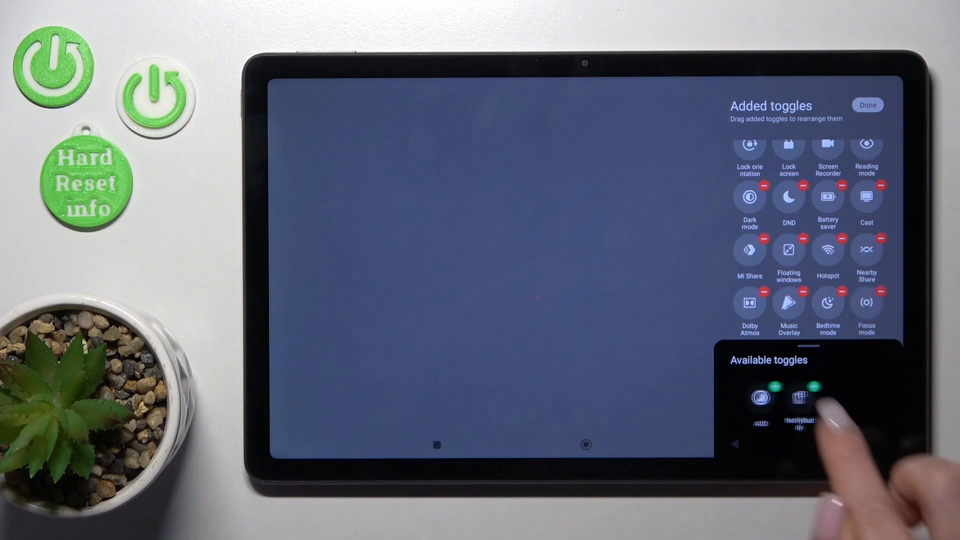
left_click(813, 386)
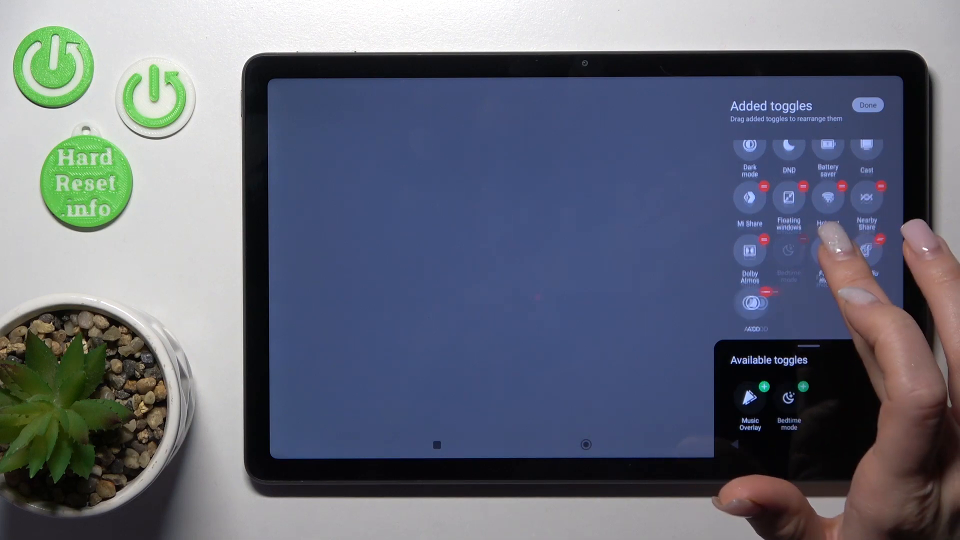
scroll("up", 3)
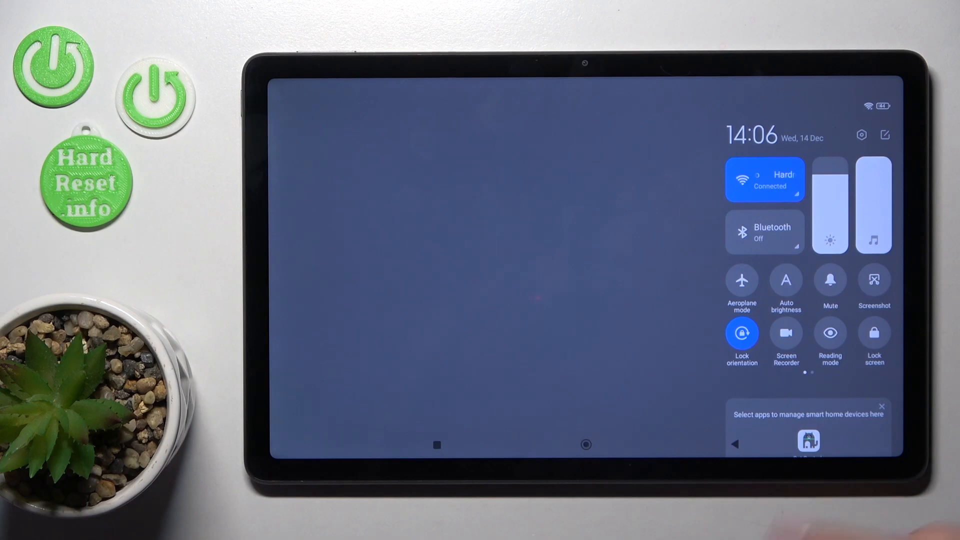
Step: Tap outside the control center to dismiss it to the home screen
left_click(429, 245)
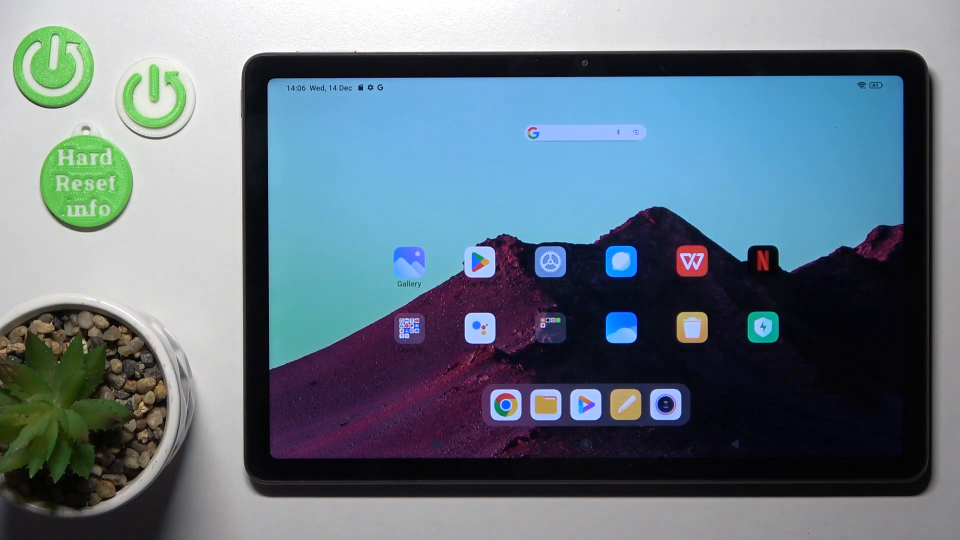